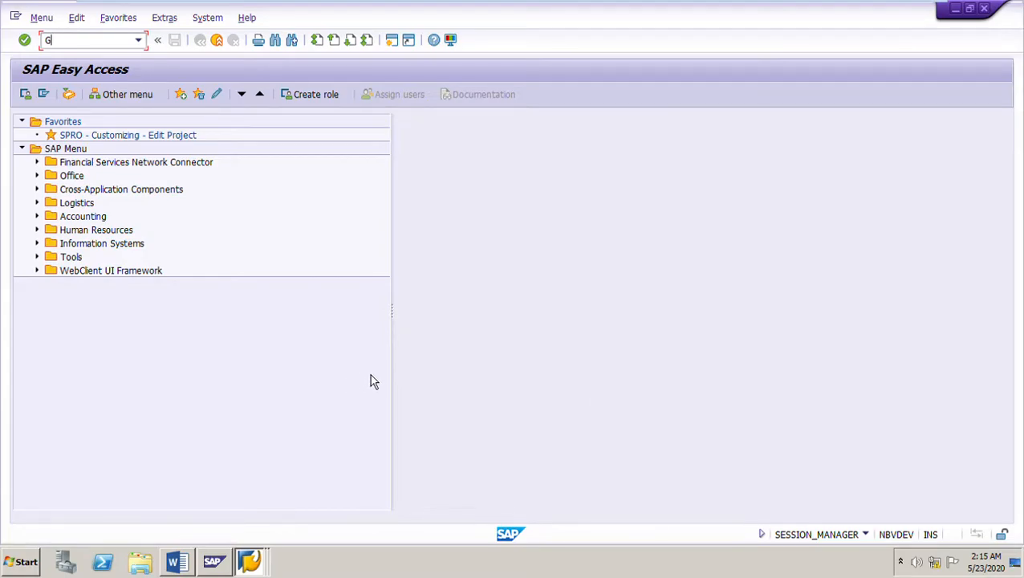
{"action": "mouse_move", "coordinate": [363, 454]}
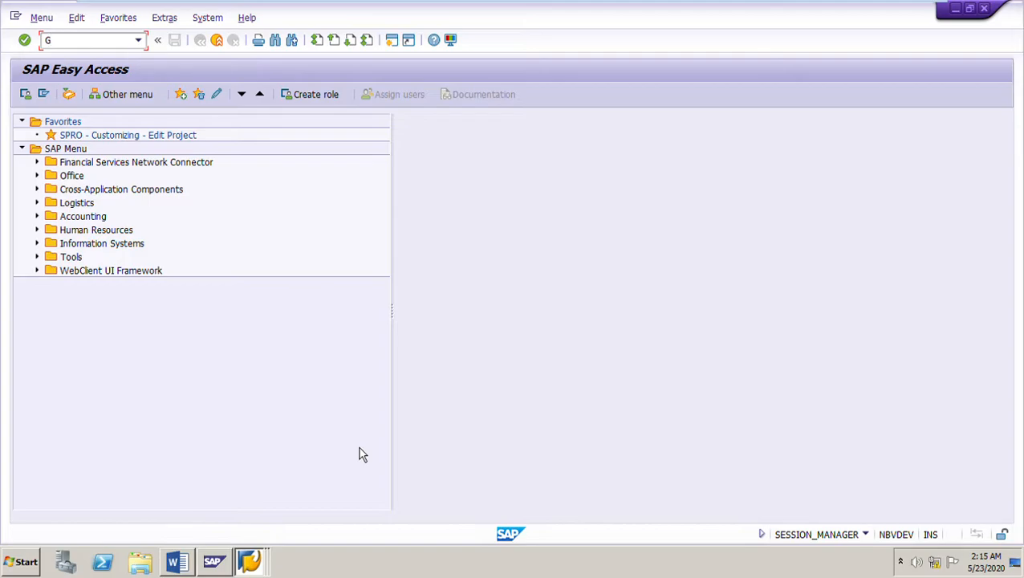
{"action": "mouse_move", "coordinate": [324, 469]}
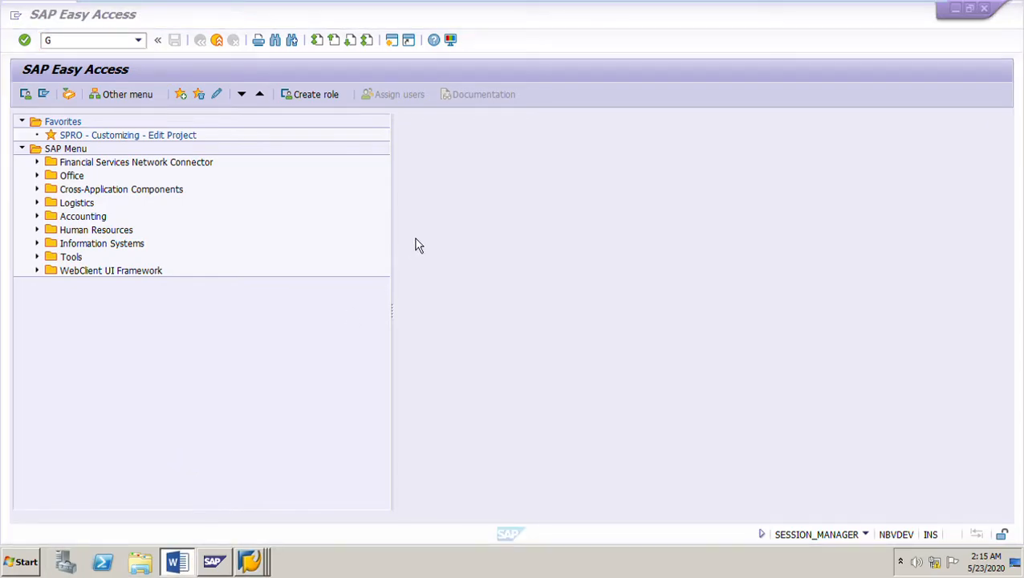
Step: Read the Word instructions, highlighting material S-10005, vendor V-C0001 and the ME31K step
{"action": "left_click", "coordinate": [177, 562]}
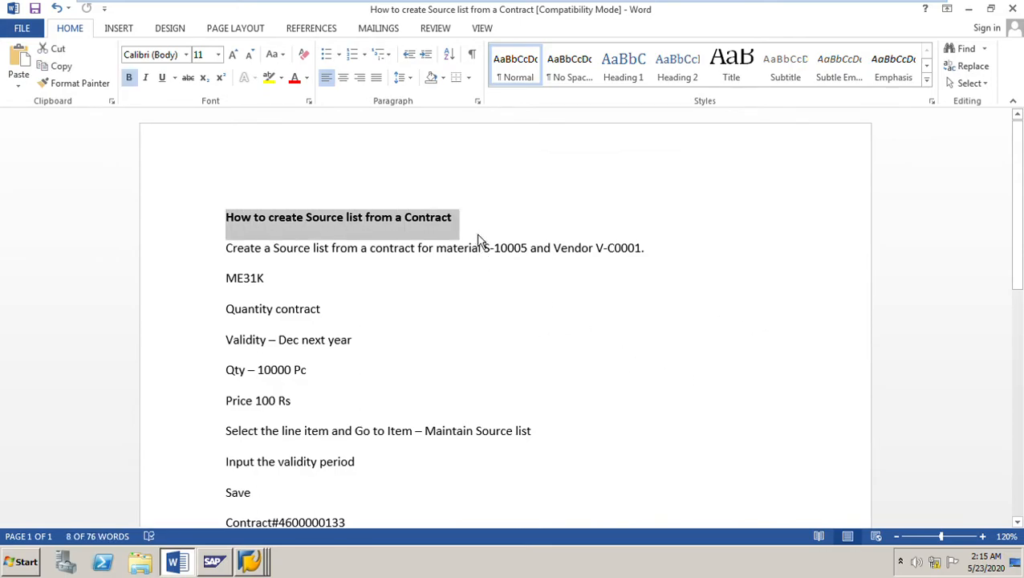
{"action": "mouse_move", "coordinate": [479, 234]}
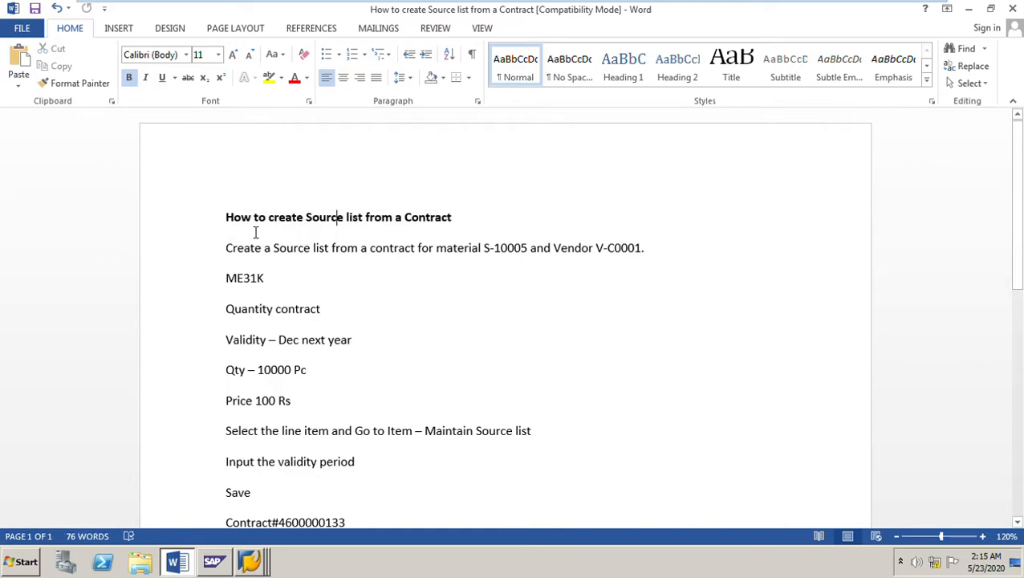
{"action": "triple_click", "coordinate": [337, 217]}
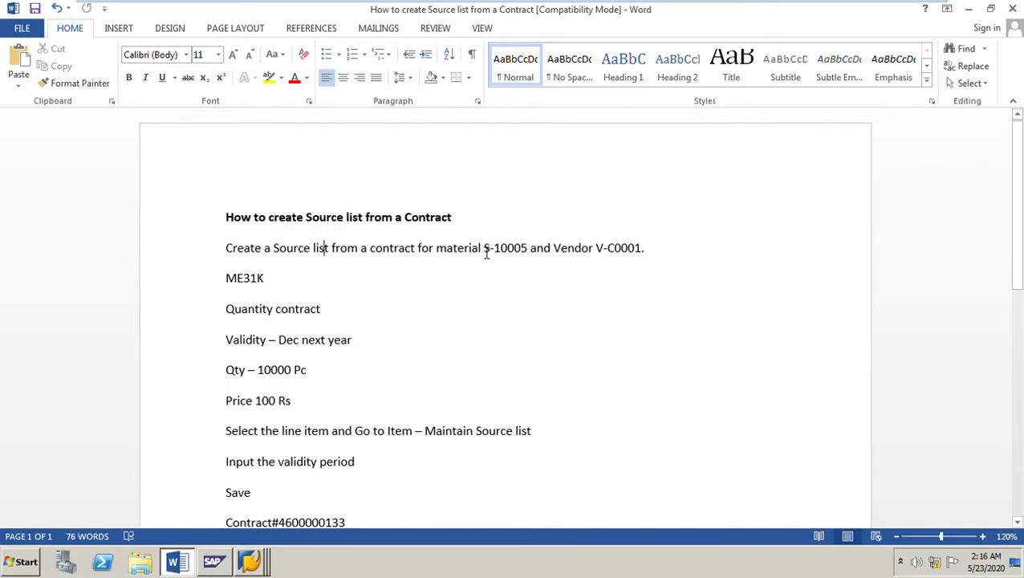
{"action": "left_click_drag", "start_coordinate": [437, 248], "coordinate": [553, 247]}
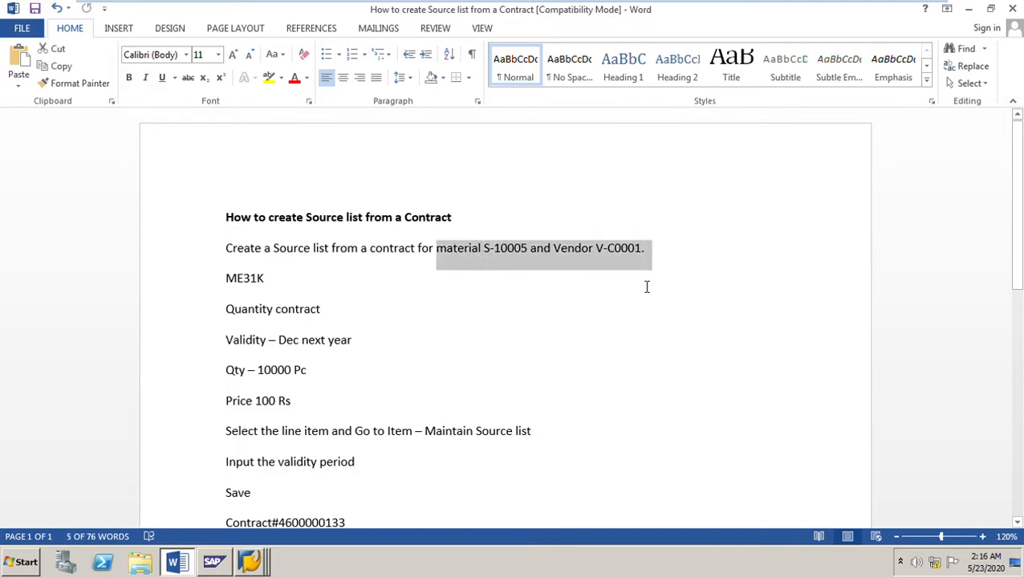
{"action": "mouse_move", "coordinate": [638, 275]}
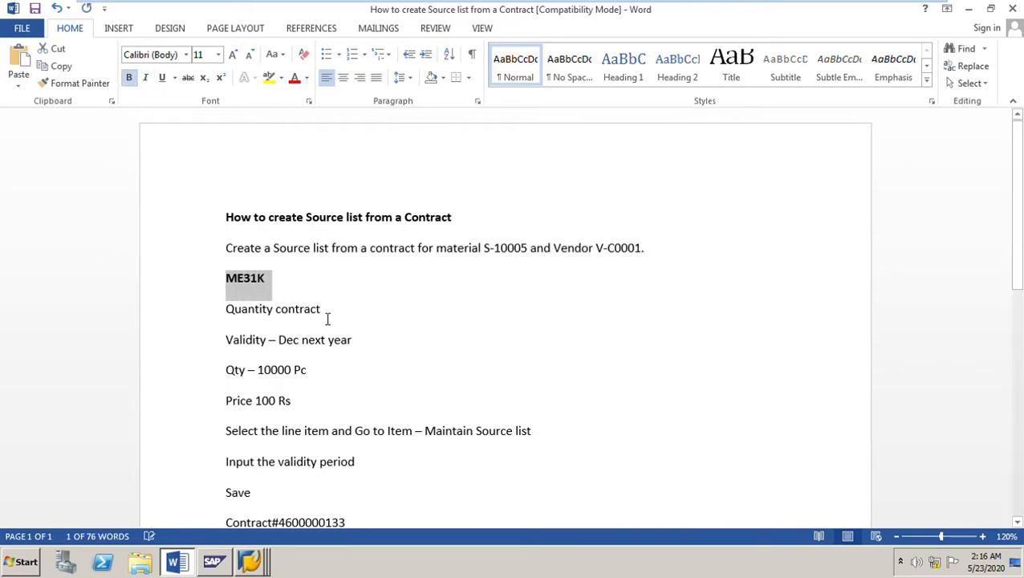
{"action": "left_click", "coordinate": [214, 562]}
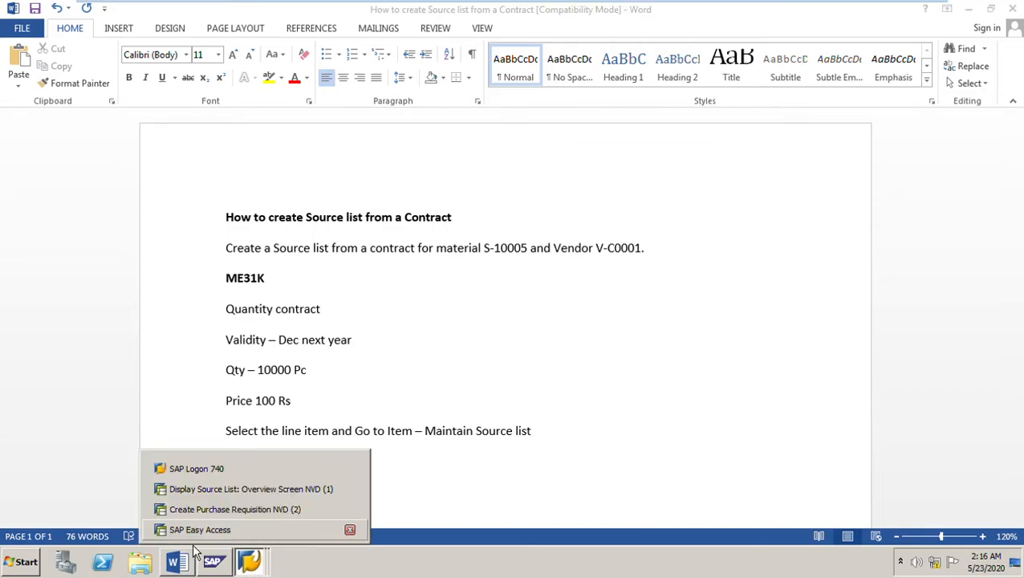
Step: Start ME31K with vendor V-C0001, agreement type MK, purchasing org 1111, group 201 and proceed to header data
{"action": "left_click", "coordinate": [199, 530]}
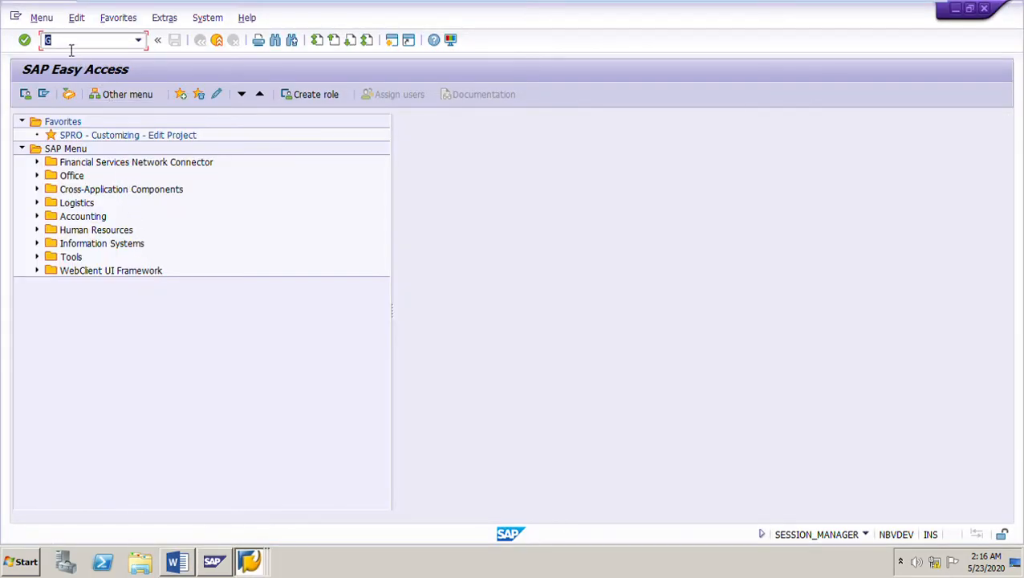
{"action": "type", "text": "ME31"}
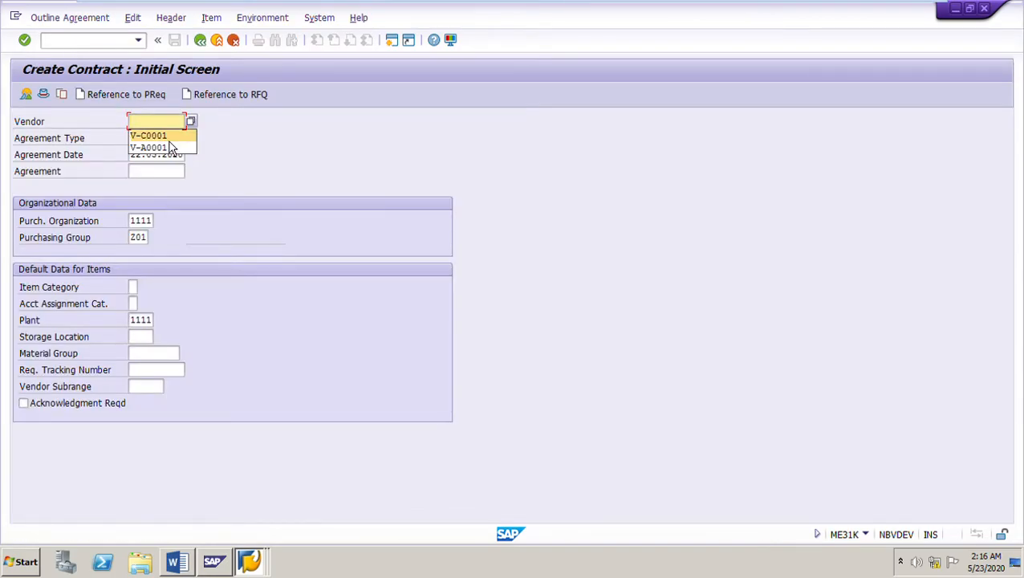
{"action": "left_click", "coordinate": [148, 135]}
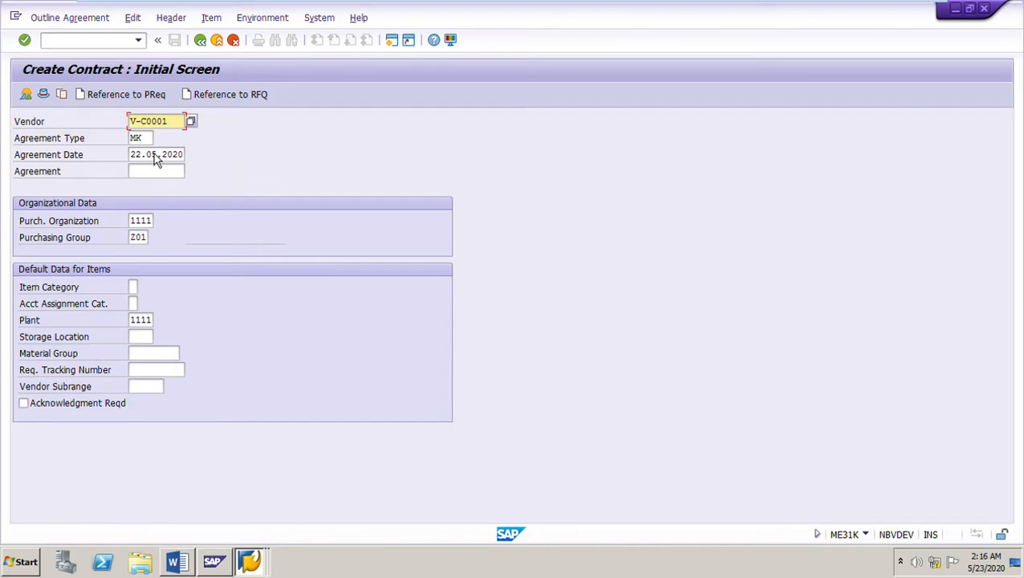
{"action": "left_click", "coordinate": [141, 138]}
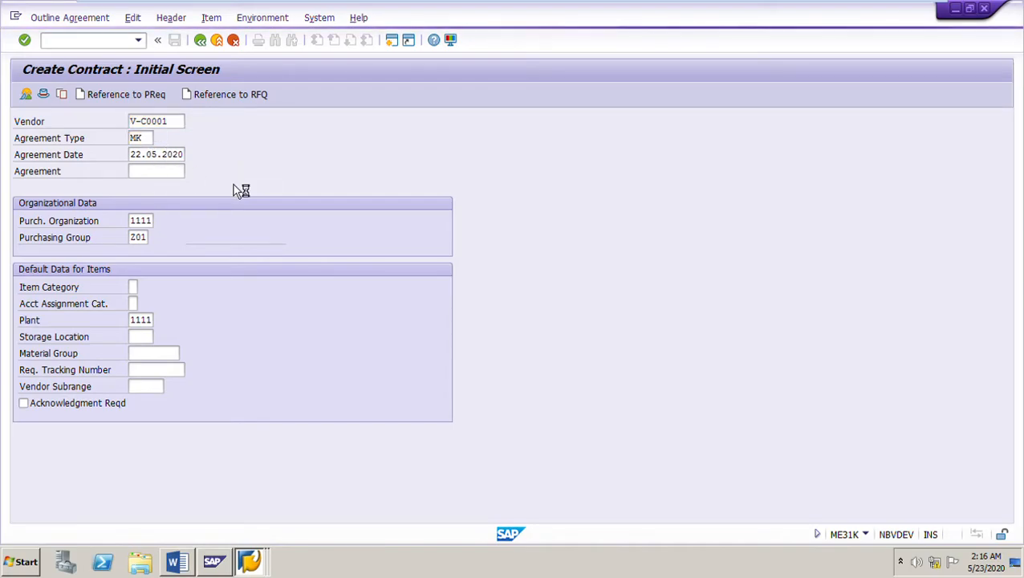
{"action": "left_click", "coordinate": [150, 138]}
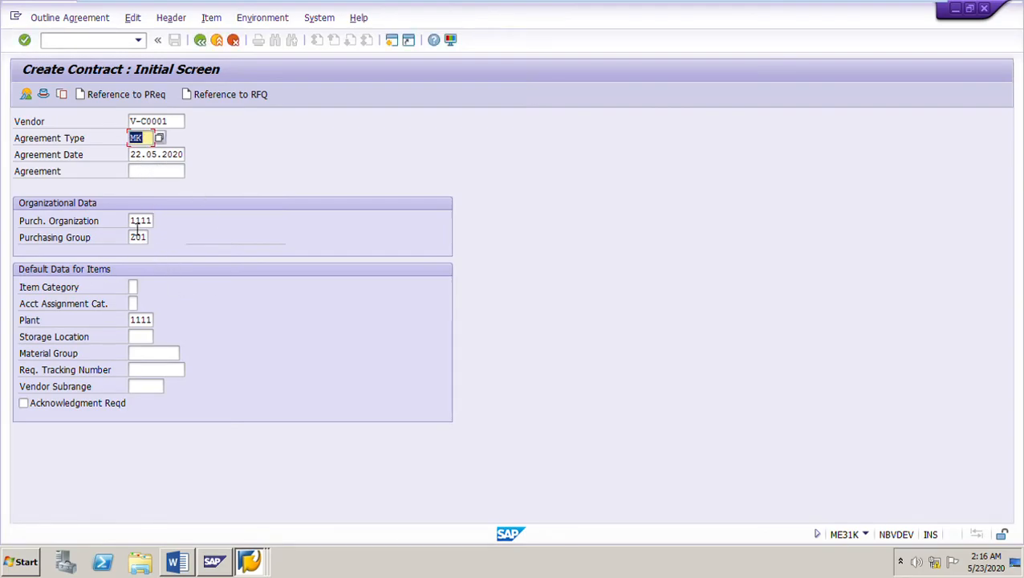
{"action": "left_click", "coordinate": [141, 238]}
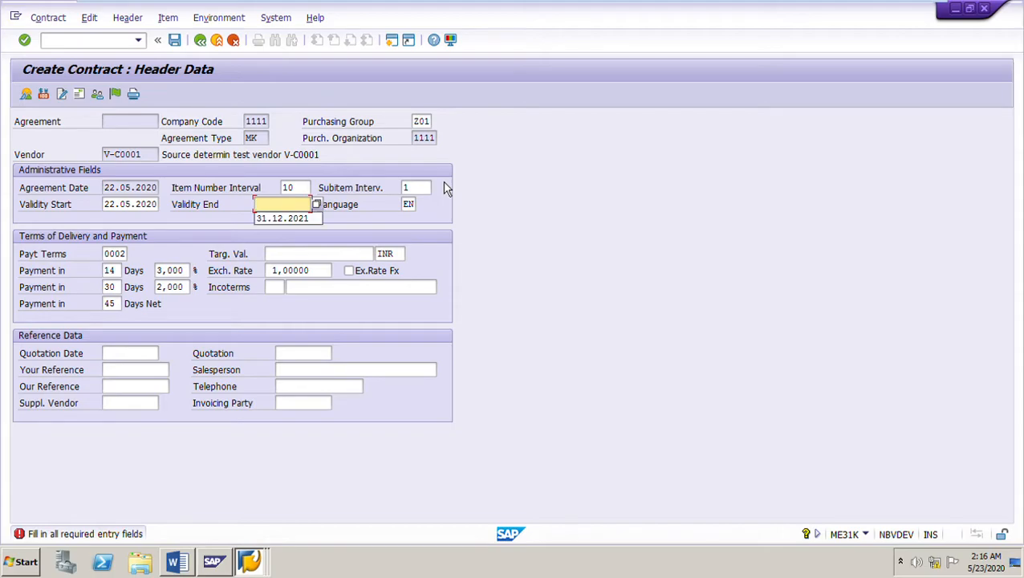
{"action": "mouse_move", "coordinate": [287, 218]}
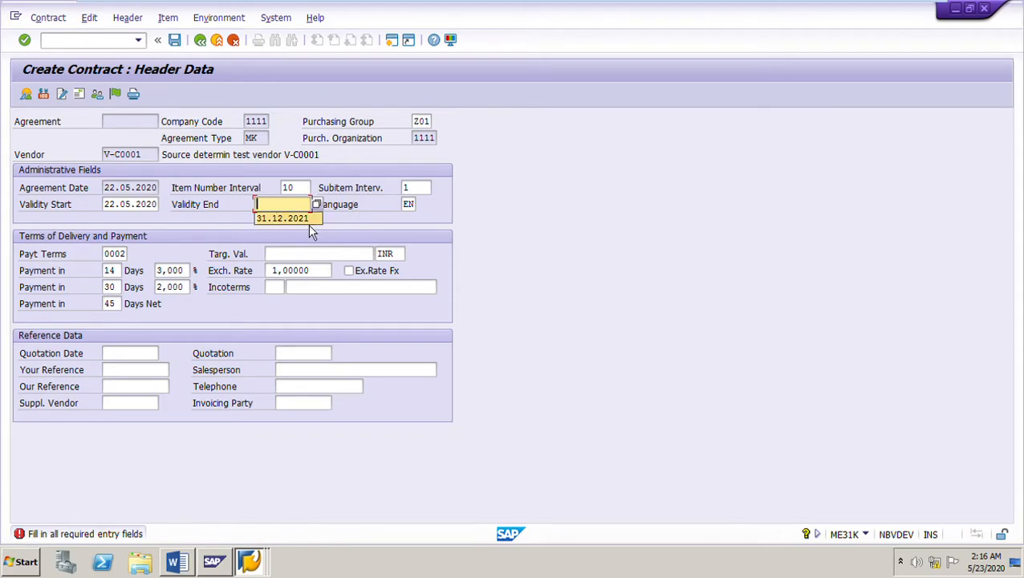
Step: Set the contract validity end to 31.12.2021 and continue to the item overview
{"action": "left_click", "coordinate": [282, 218]}
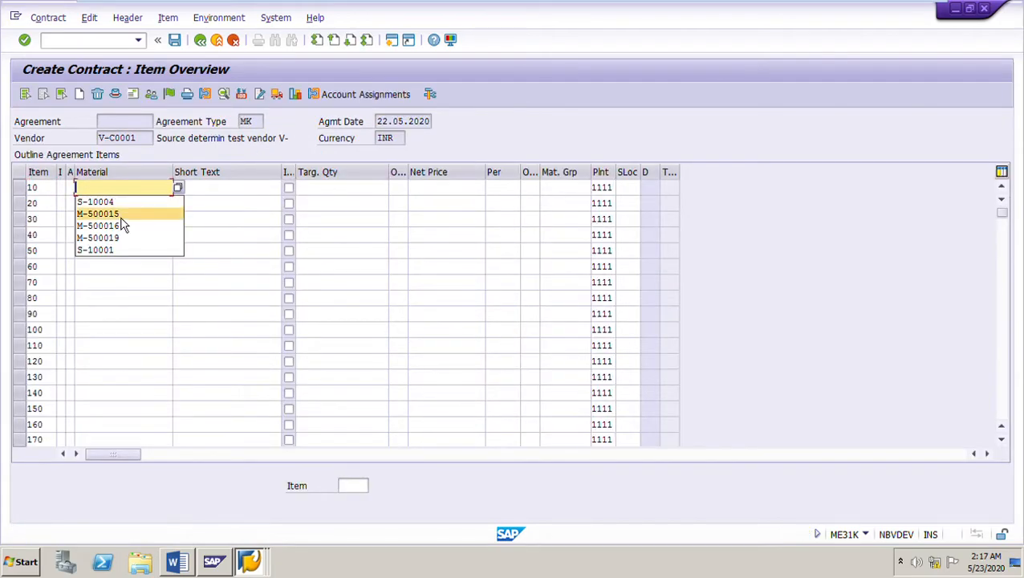
Step: Enter item 10 with material S-10005, target quantity 10,000 PC, net price 100, and select the row
{"action": "type", "text": "S-10005"}
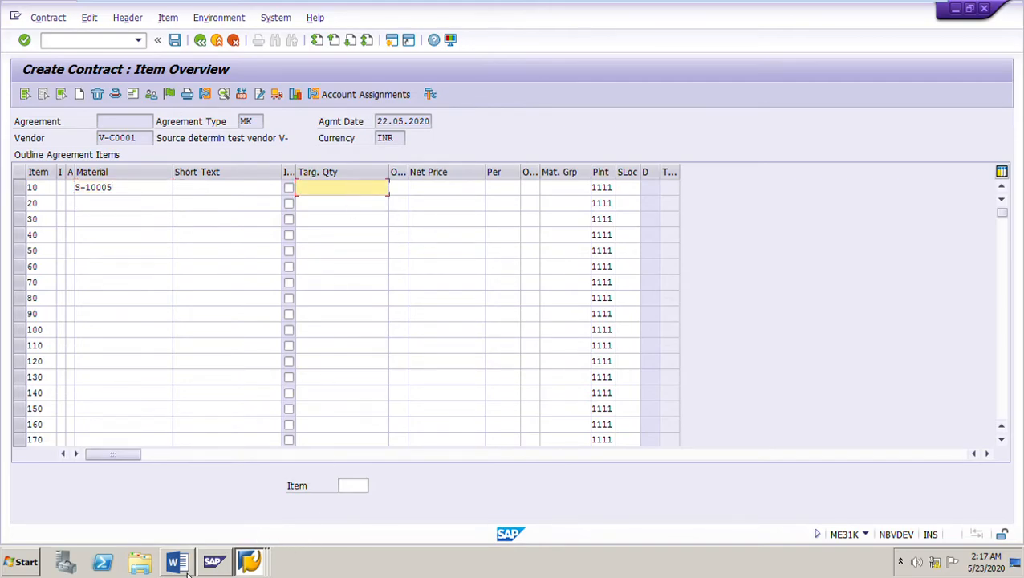
{"action": "left_click", "coordinate": [177, 562]}
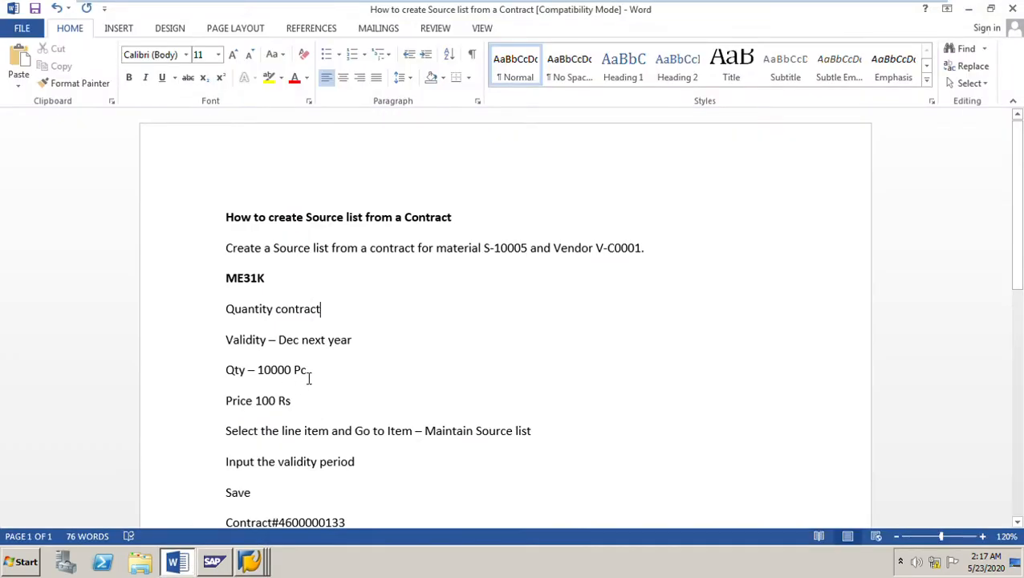
{"action": "double_click", "coordinate": [265, 401]}
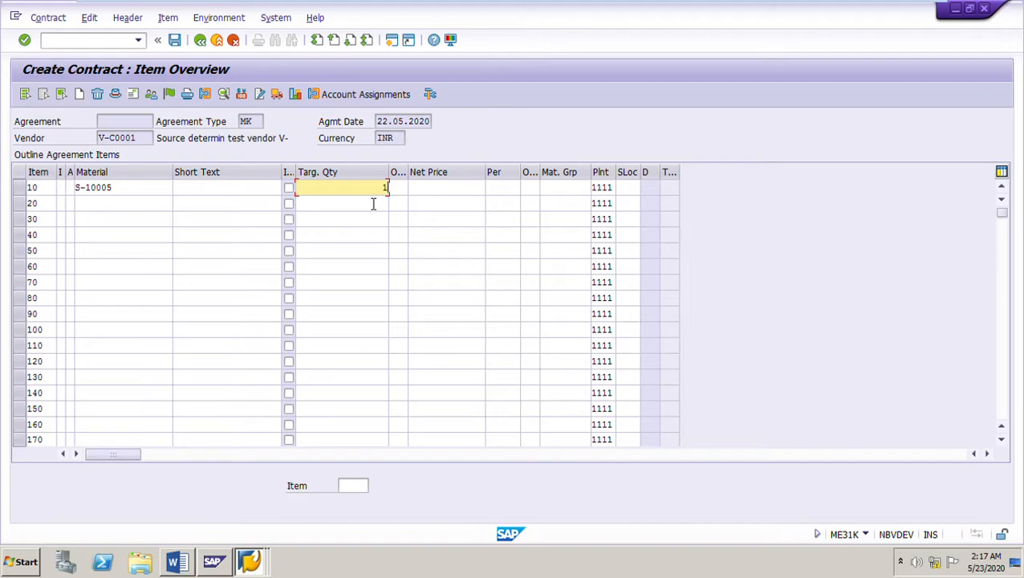
{"action": "type", "text": "100000"}
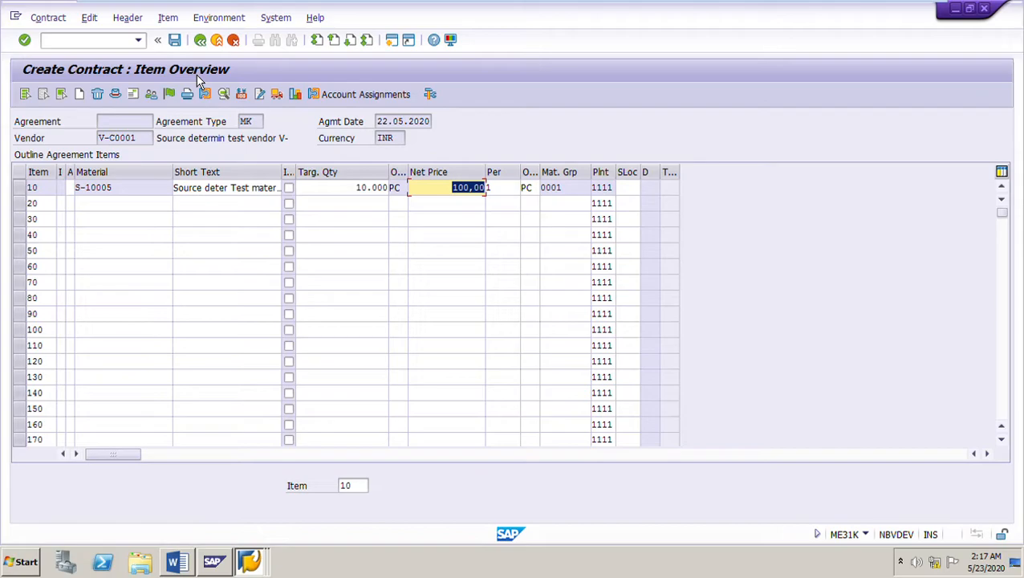
{"action": "mouse_move", "coordinate": [255, 288]}
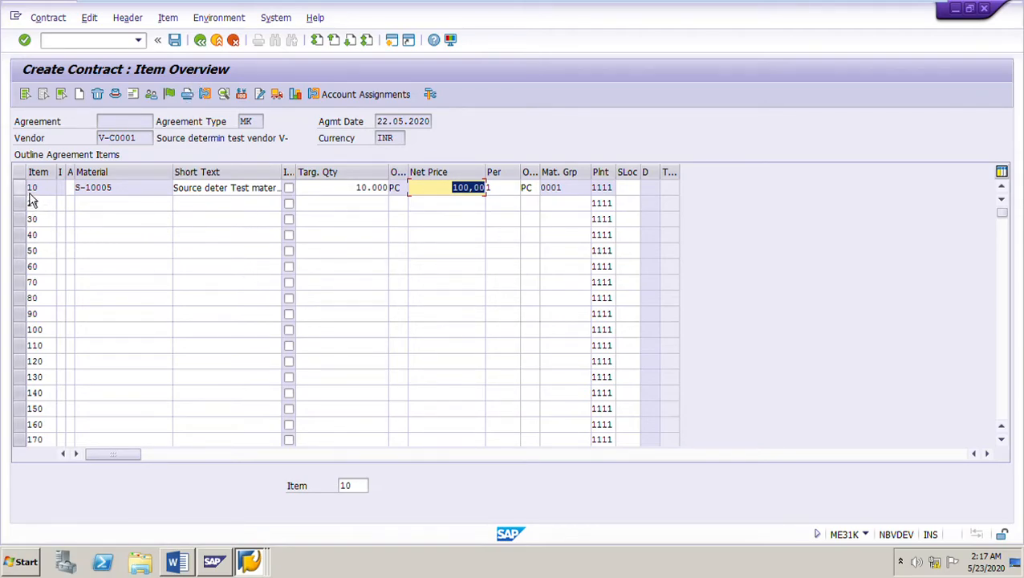
{"action": "left_click", "coordinate": [32, 186]}
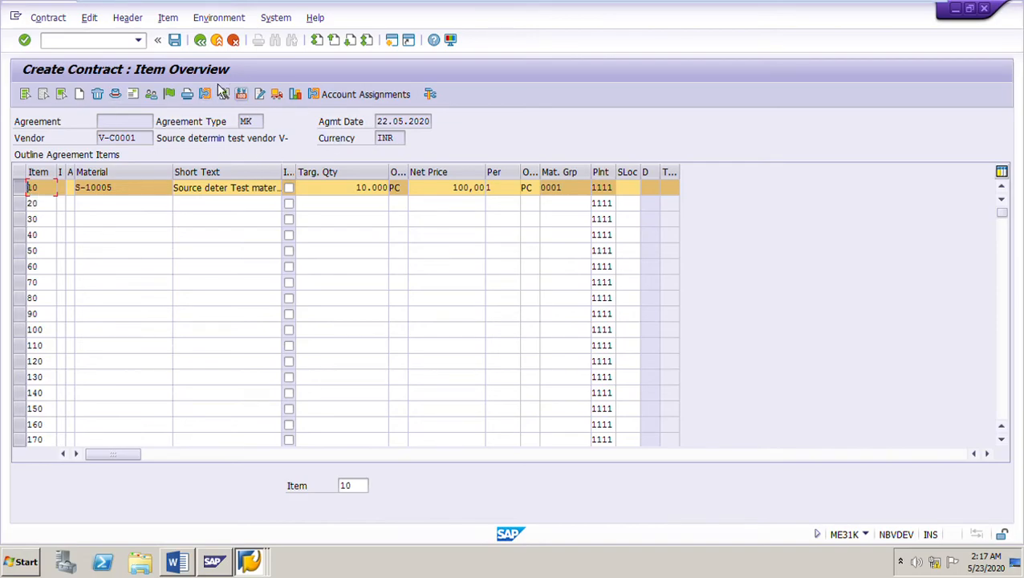
Step: Maintain the item's source list record valid 22.05.2020 to 31.12.2021 and return to the item overview
{"action": "left_click", "coordinate": [167, 16]}
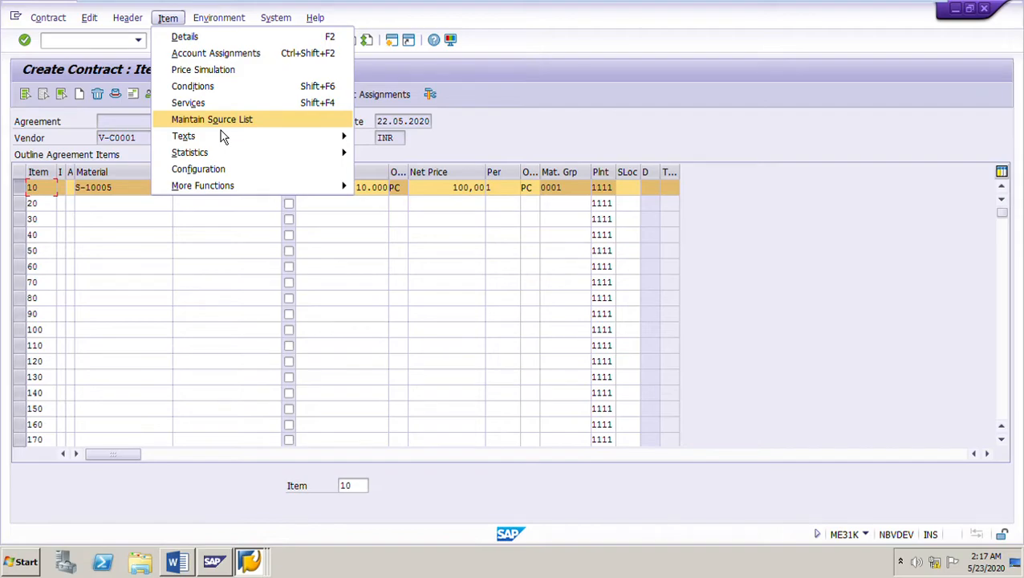
{"action": "left_click", "coordinate": [212, 119]}
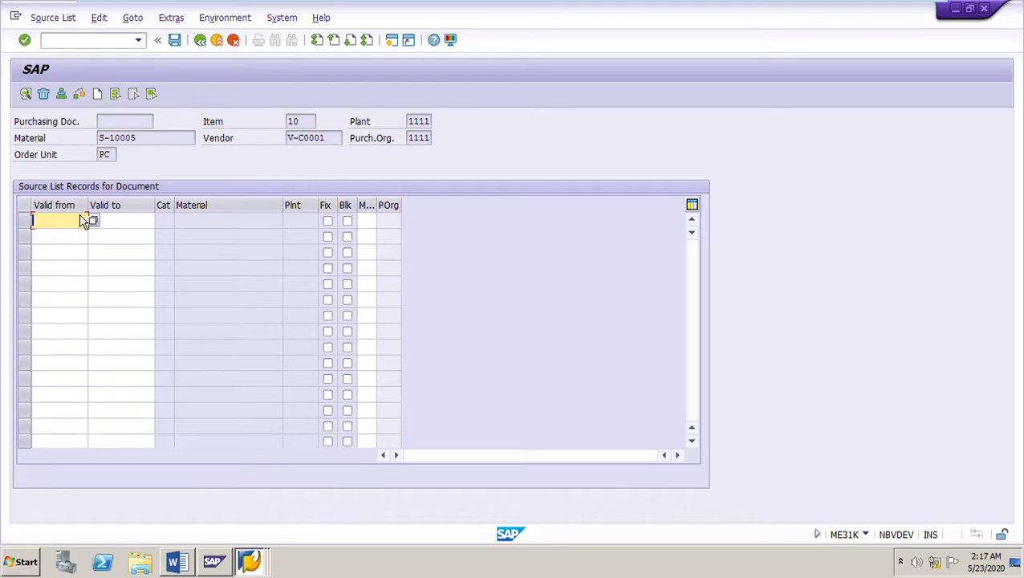
{"action": "mouse_move", "coordinate": [103, 238]}
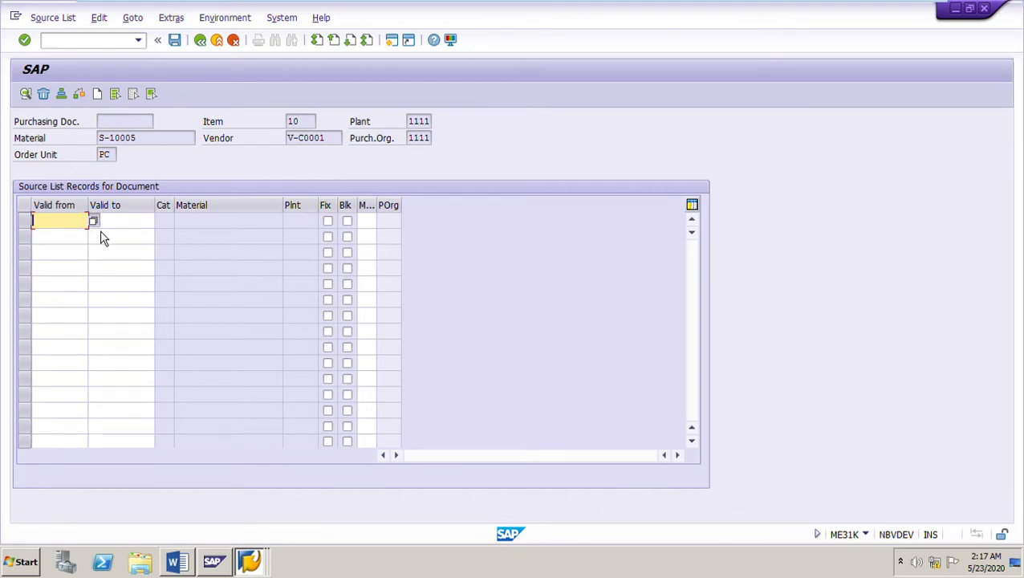
{"action": "left_click", "coordinate": [94, 220]}
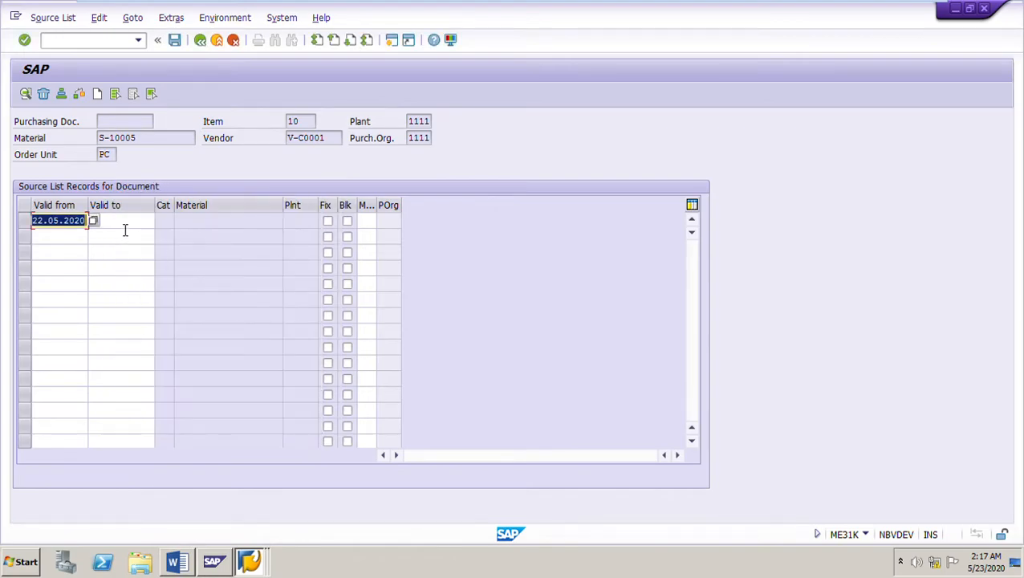
{"action": "left_click", "coordinate": [121, 219]}
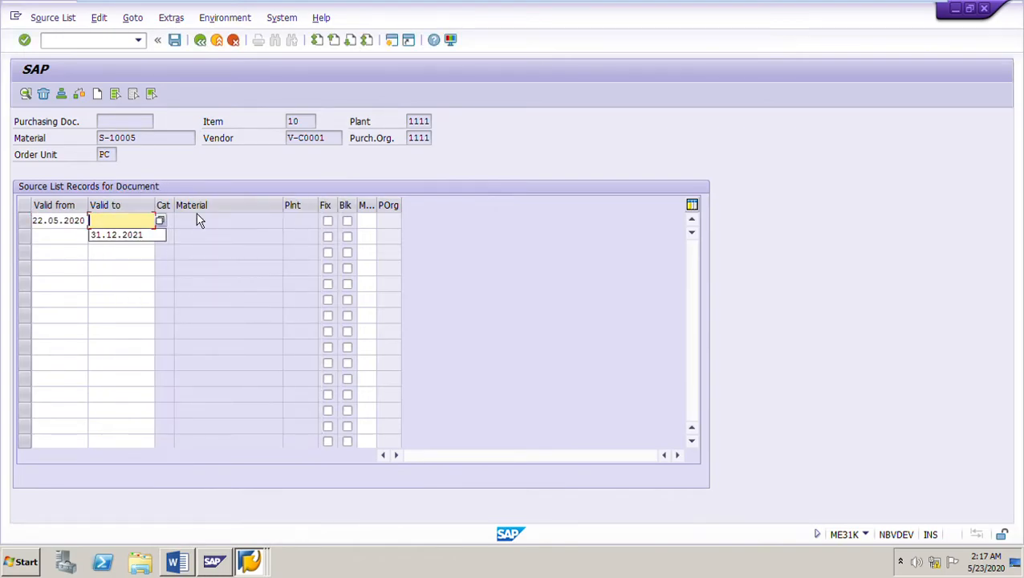
{"action": "left_click", "coordinate": [116, 234]}
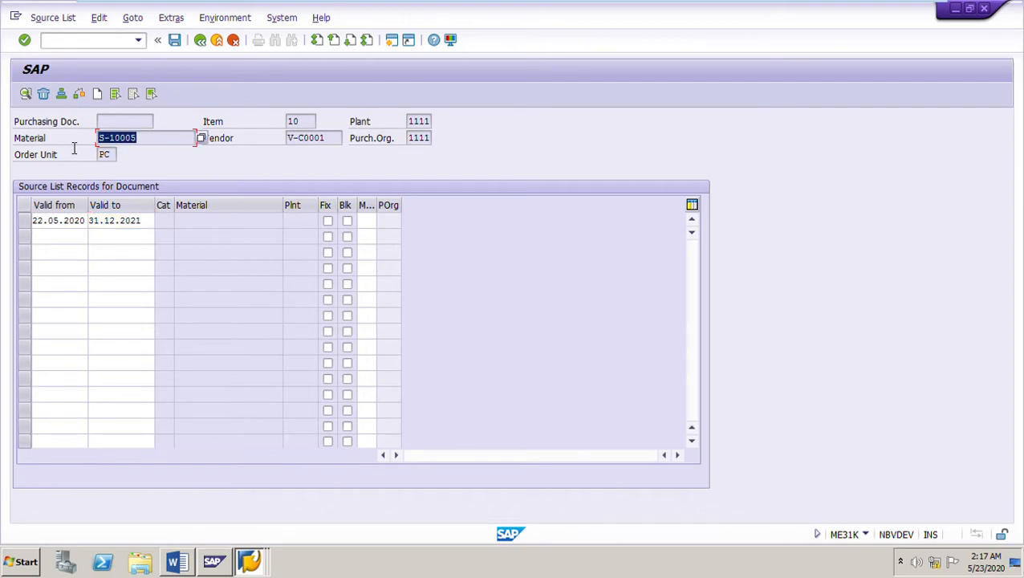
{"action": "mouse_move", "coordinate": [340, 175]}
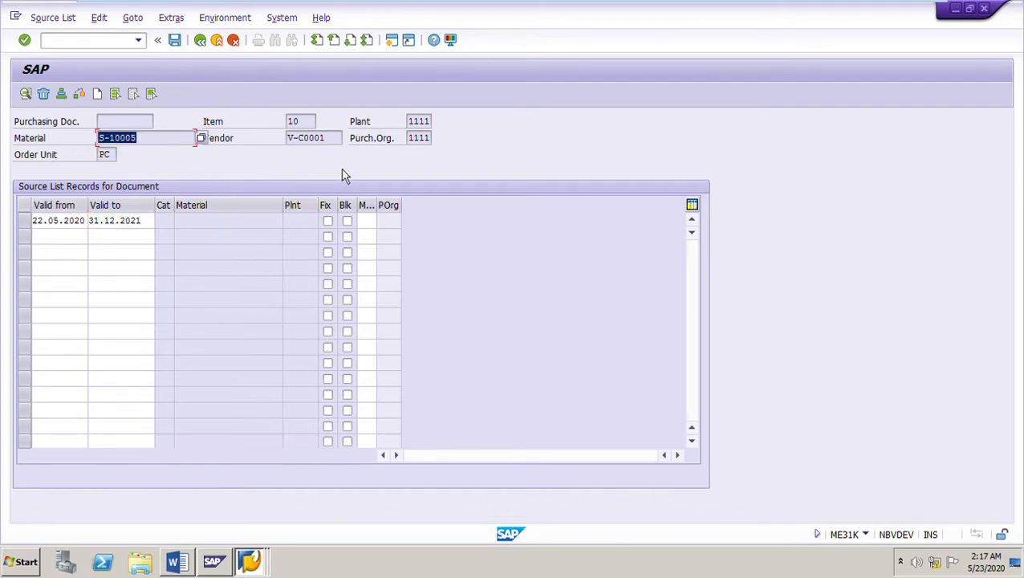
{"action": "left_click", "coordinate": [311, 138]}
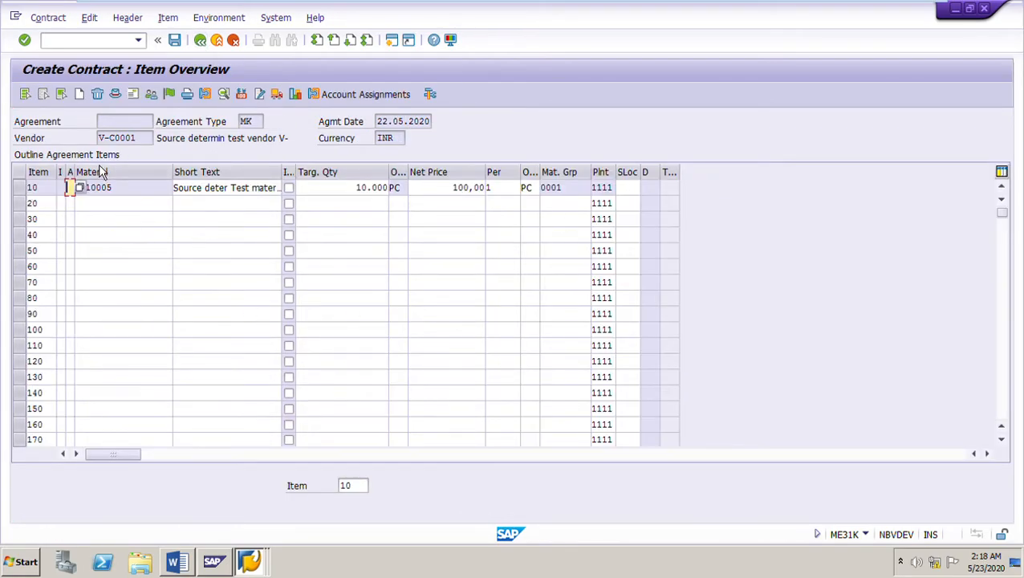
{"action": "mouse_move", "coordinate": [174, 40]}
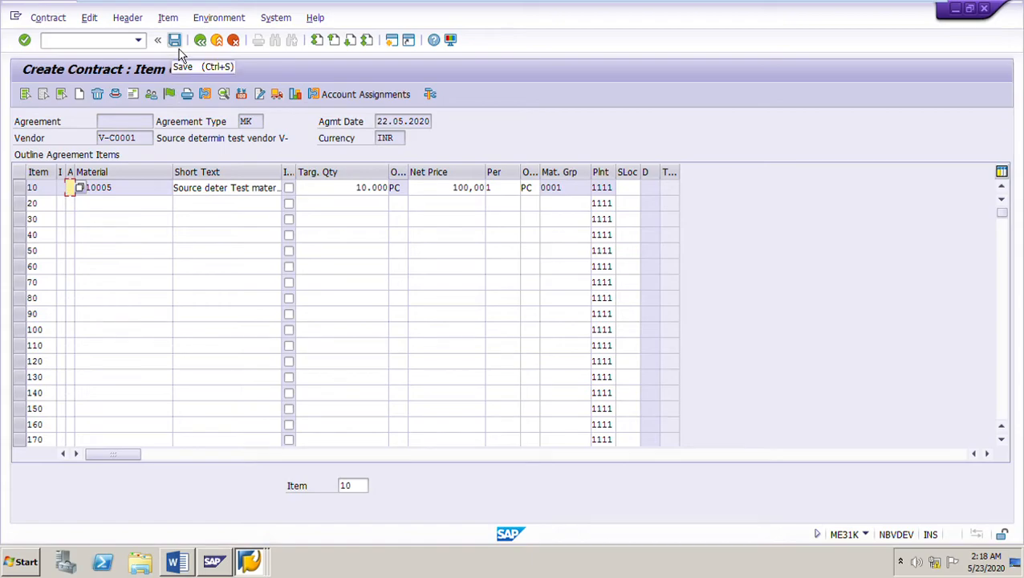
{"action": "left_click", "coordinate": [174, 41]}
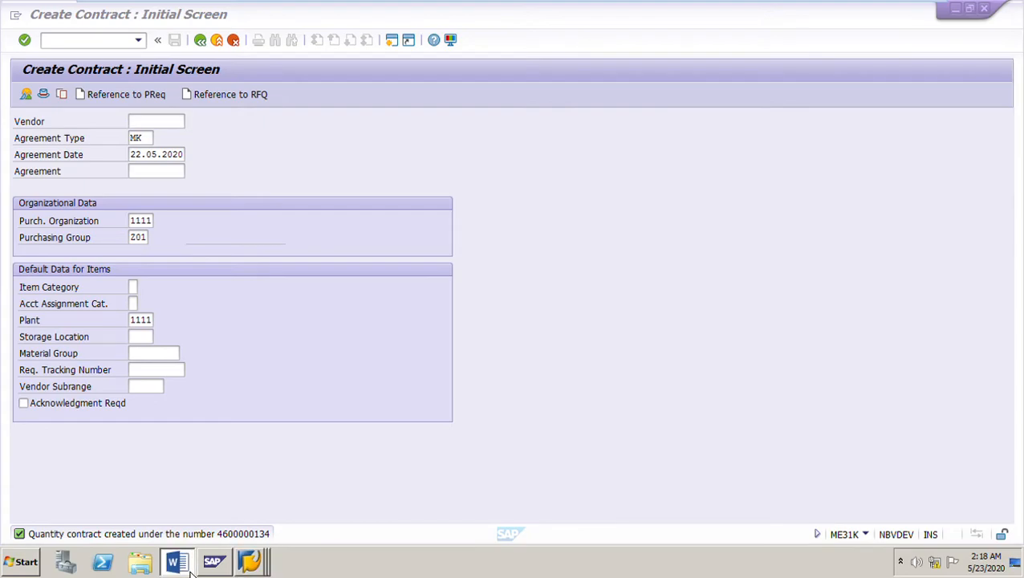
{"action": "left_click", "coordinate": [176, 562]}
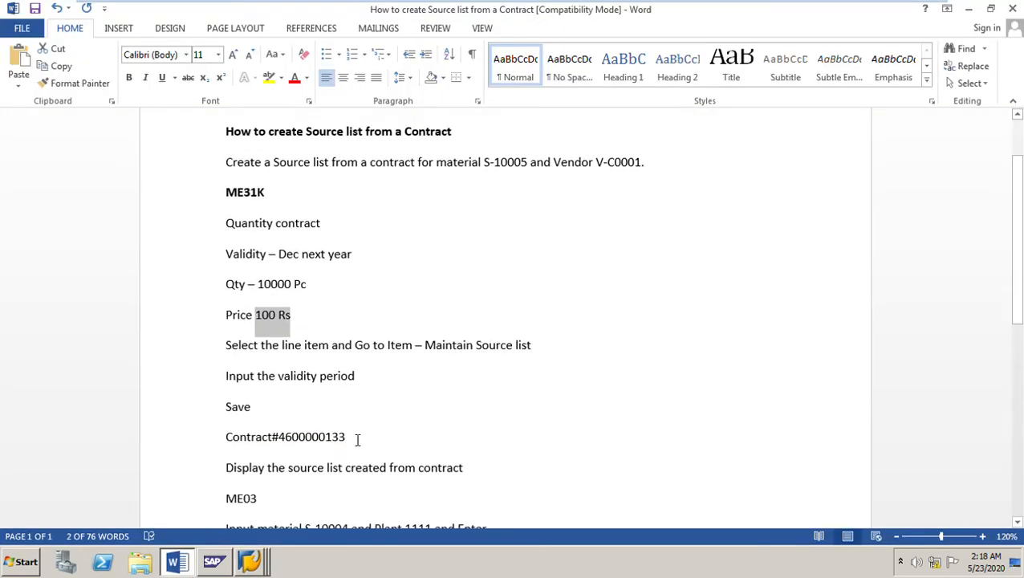
{"action": "left_click", "coordinate": [340, 437]}
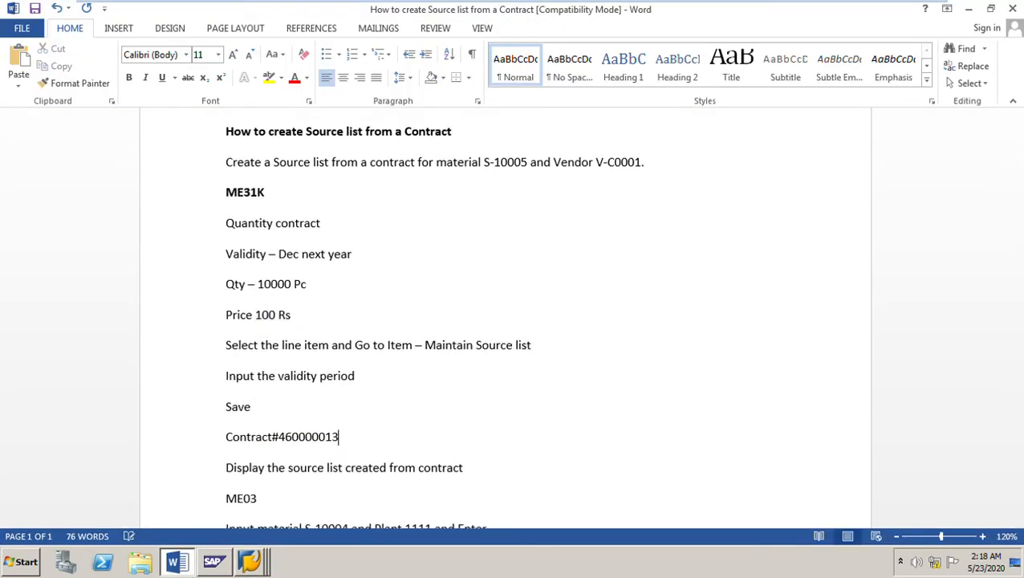
{"action": "left_click", "coordinate": [251, 562]}
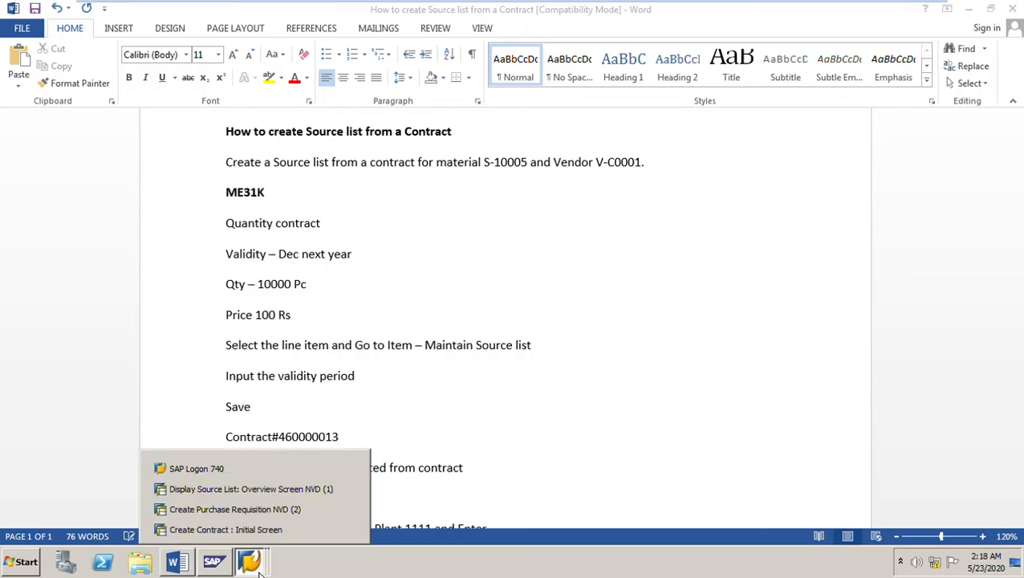
{"action": "left_click", "coordinate": [225, 530]}
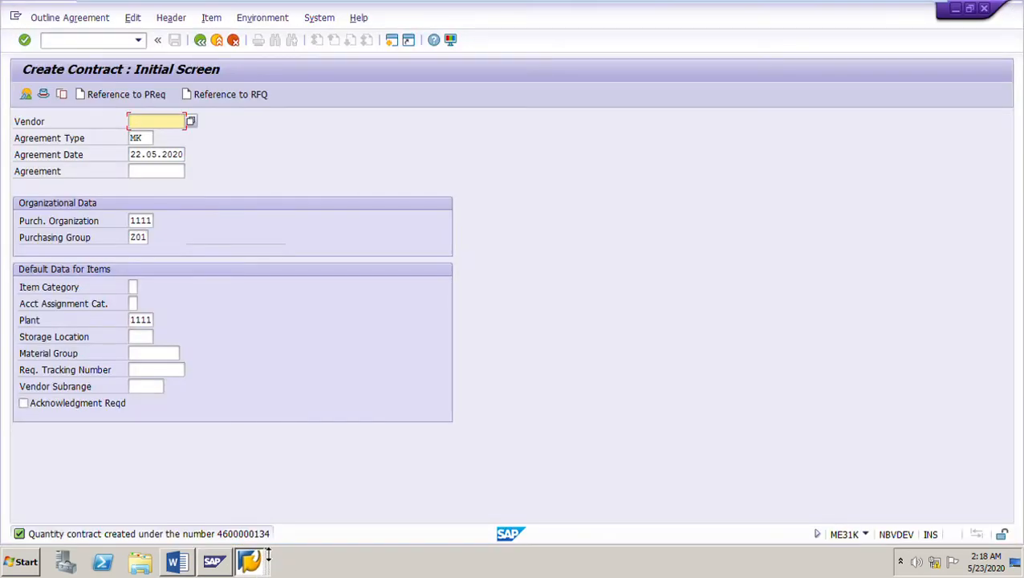
{"action": "left_click", "coordinate": [177, 562]}
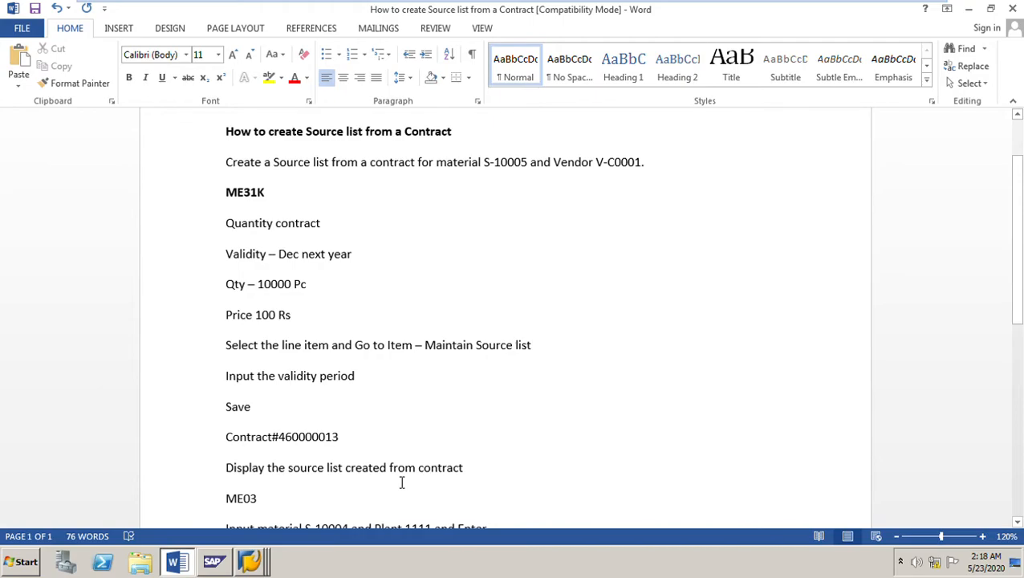
{"action": "type", "text": "4"}
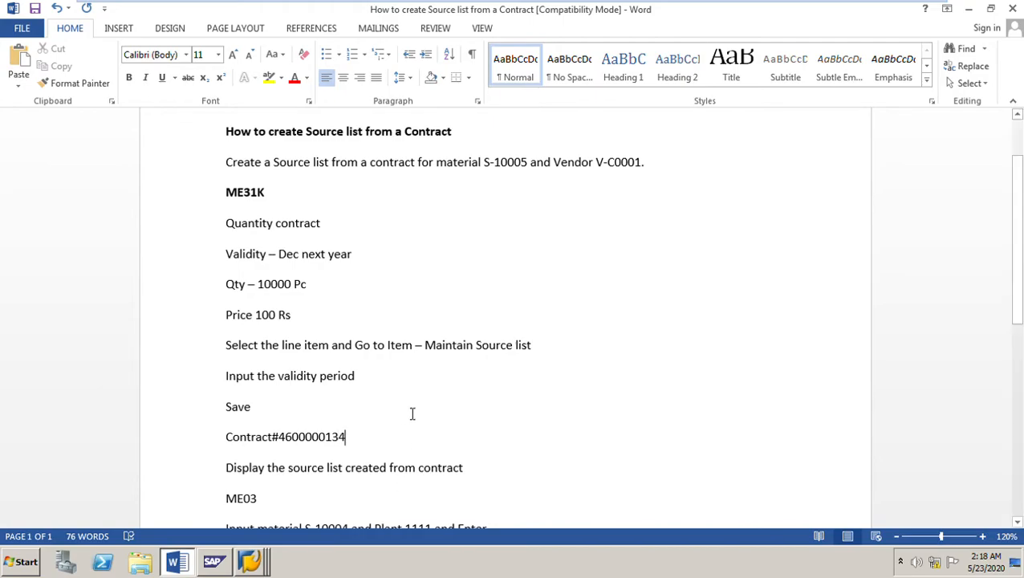
{"action": "scroll", "scroll_direction": "down", "scroll_amount": 3}
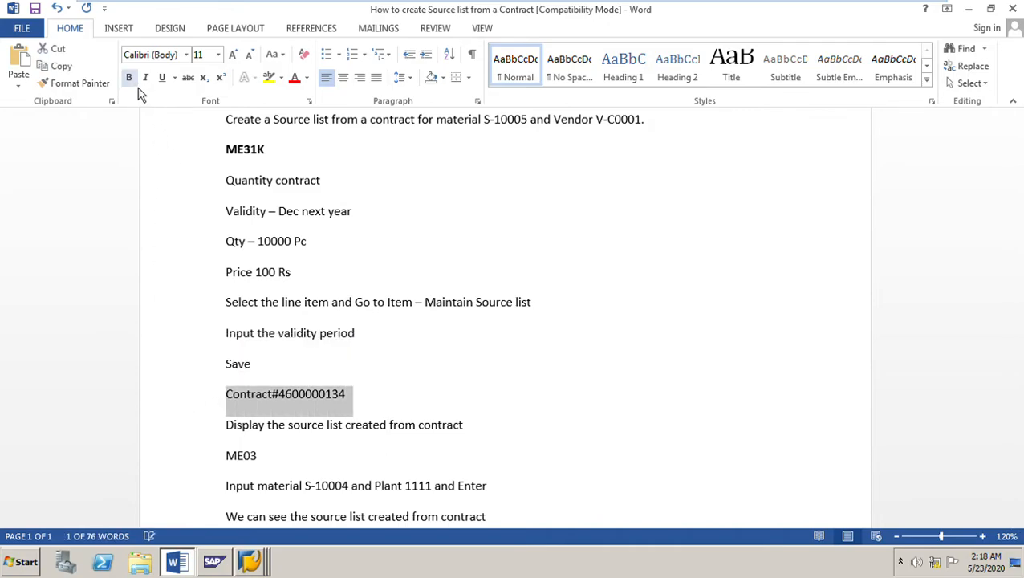
{"action": "mouse_move", "coordinate": [700, 430]}
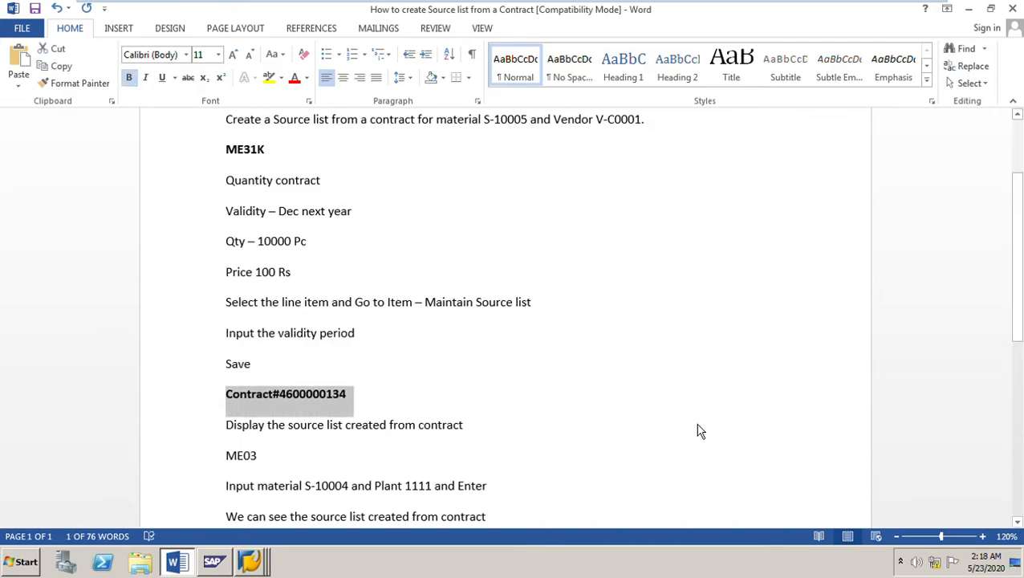
{"action": "scroll", "scroll_direction": "down", "scroll_amount": 3}
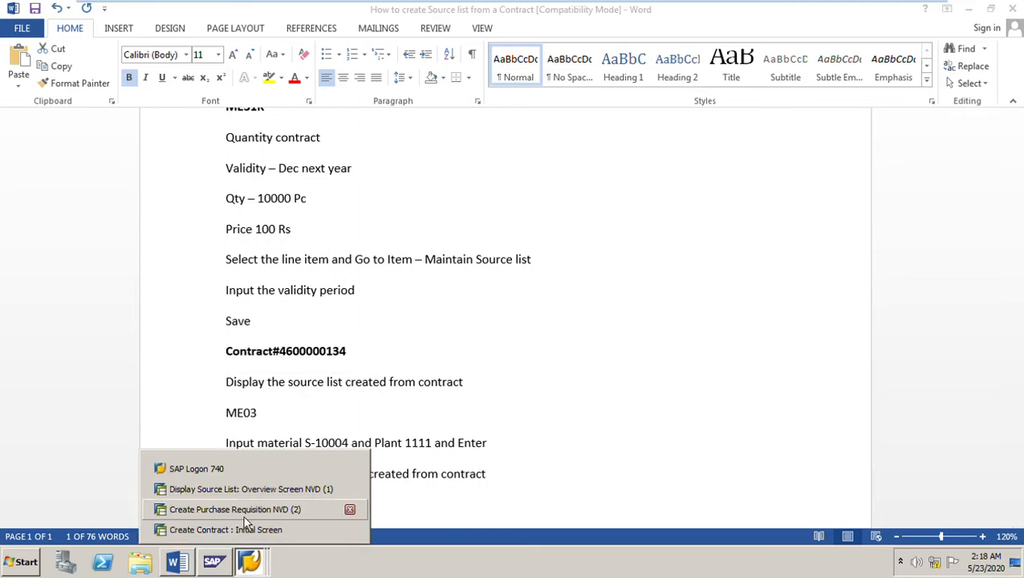
{"action": "left_click", "coordinate": [248, 488]}
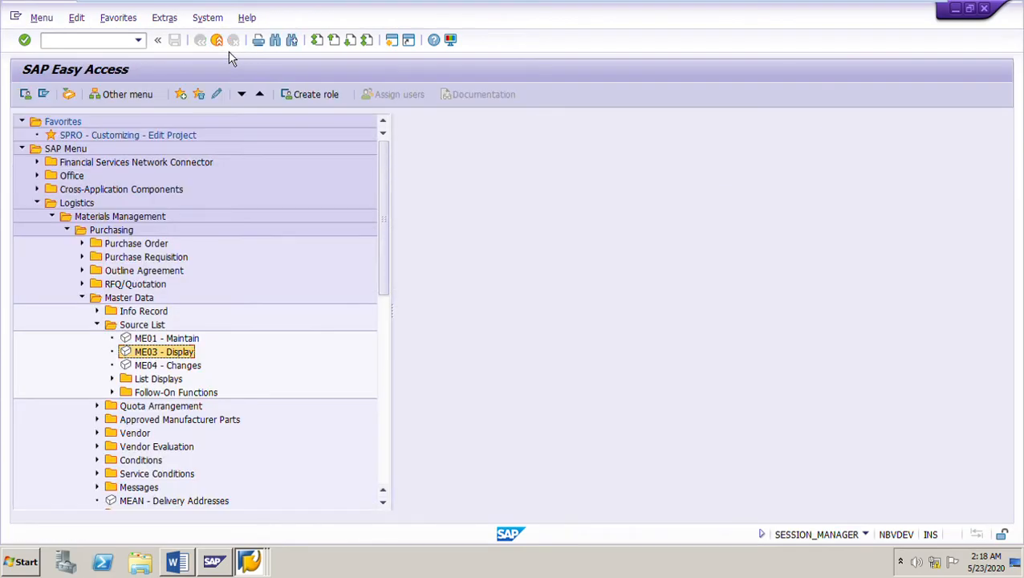
{"action": "mouse_move", "coordinate": [132, 286]}
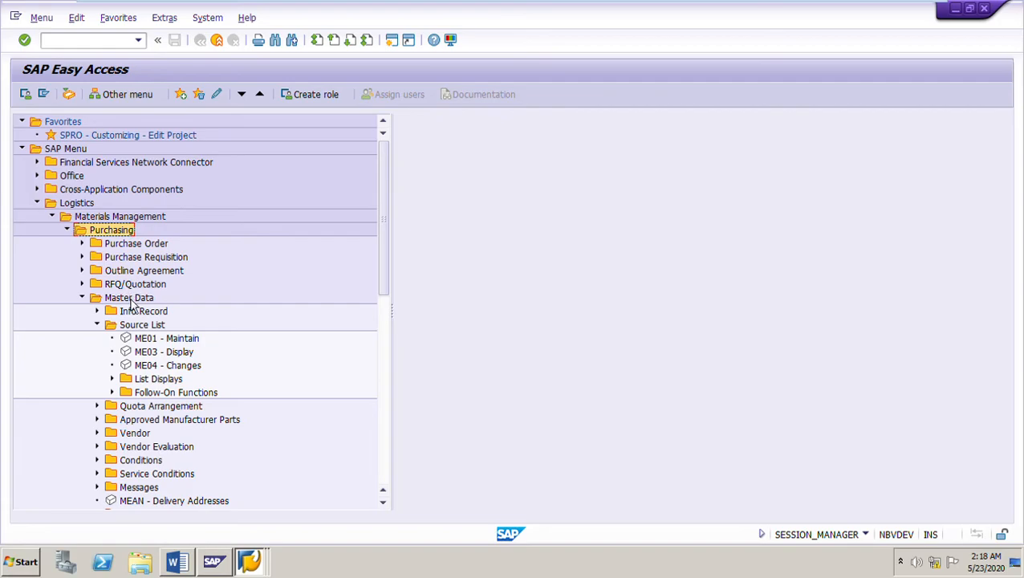
{"action": "left_click", "coordinate": [142, 324]}
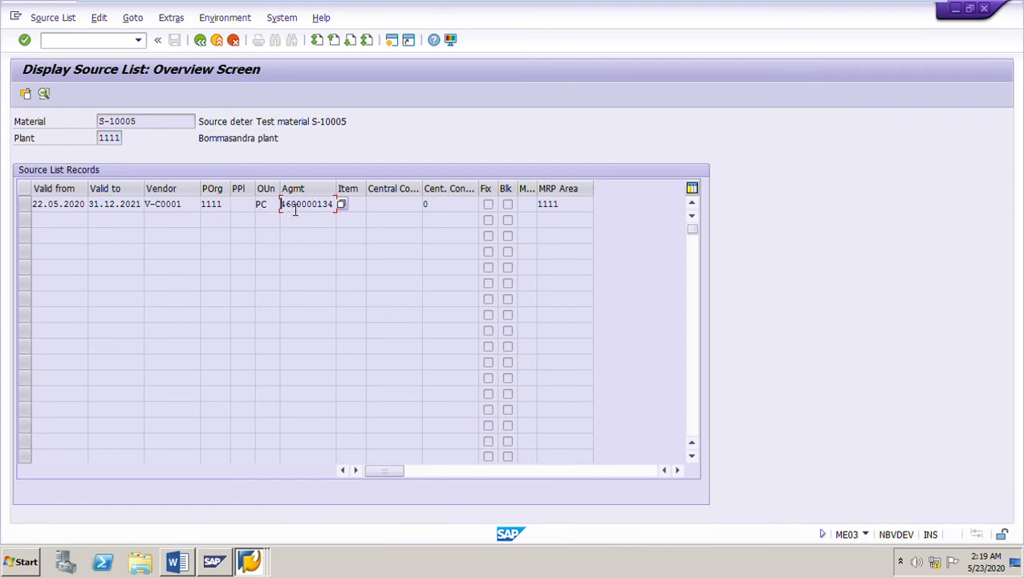
{"action": "double_click", "coordinate": [305, 203]}
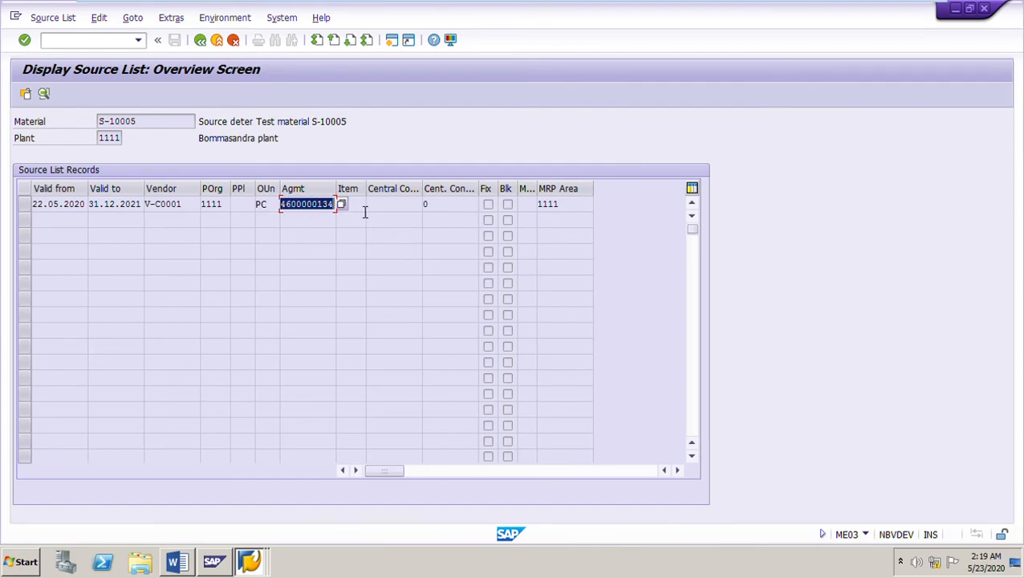
{"action": "left_click", "coordinate": [348, 203]}
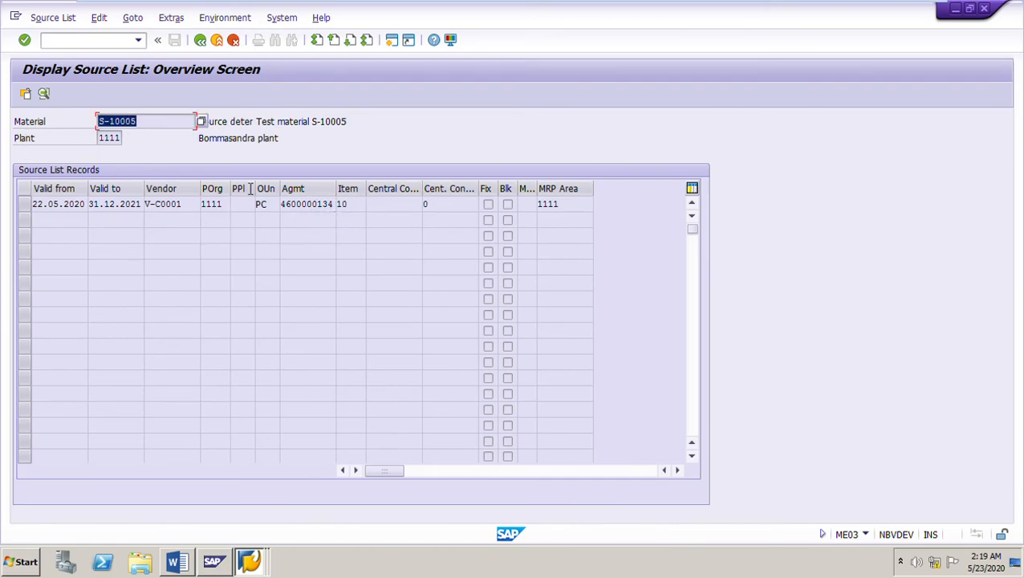
{"action": "left_click", "coordinate": [109, 138]}
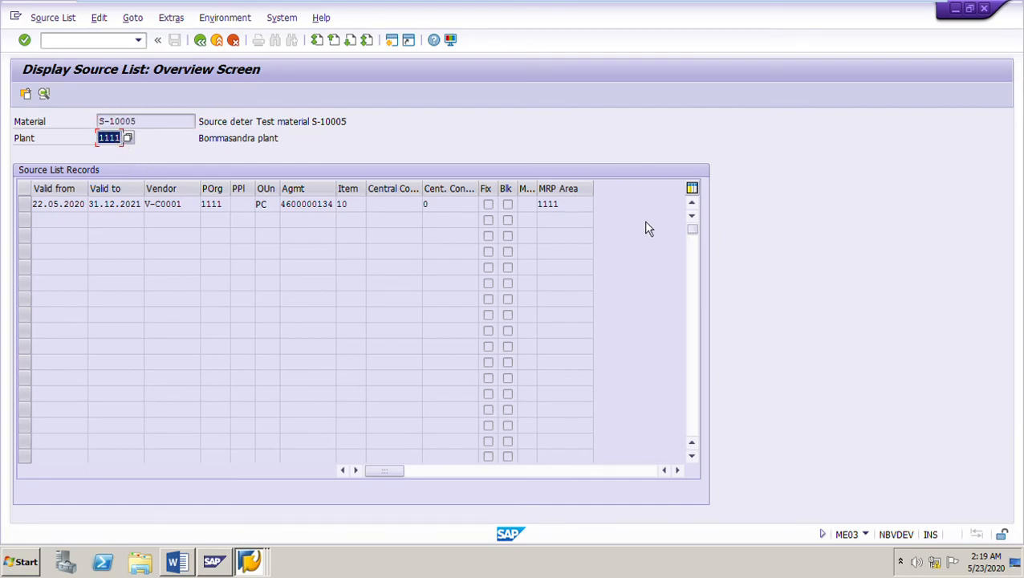
{"action": "mouse_move", "coordinate": [191, 109]}
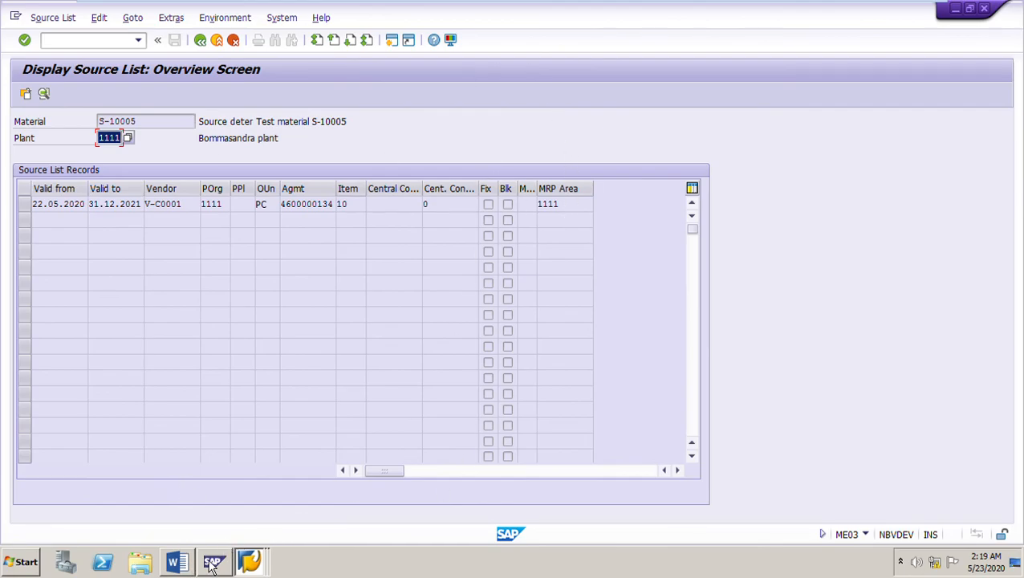
{"action": "mouse_move", "coordinate": [883, 159]}
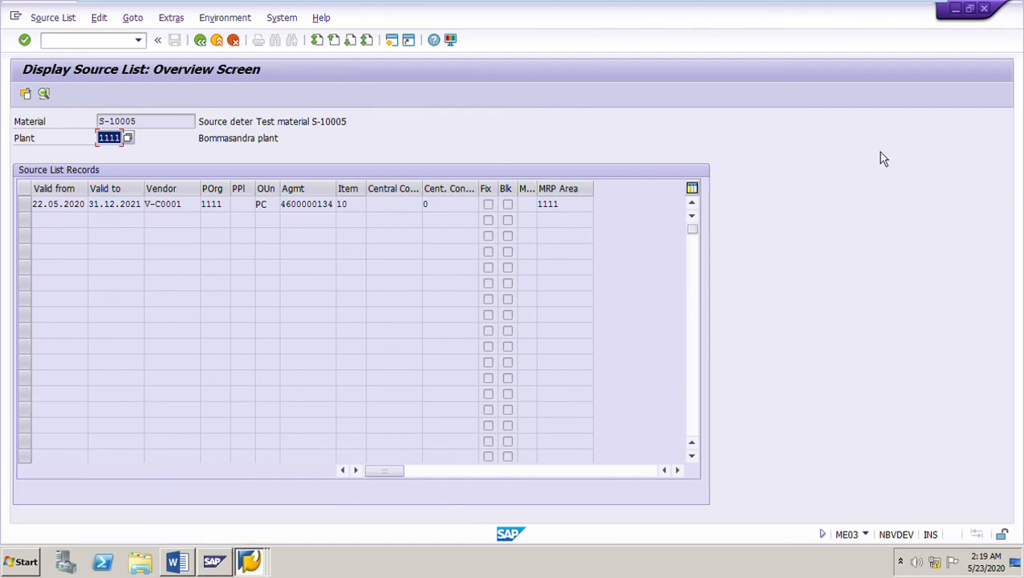